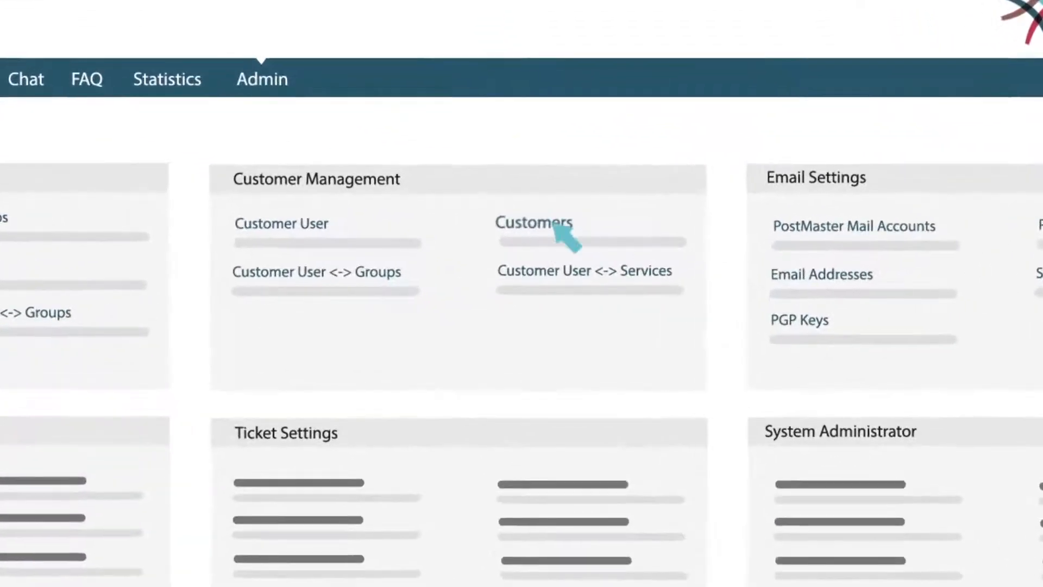
Step: Save the new customer Imperial-AG with ID imperial-ag and its Milky Way 5 address
click(535, 223)
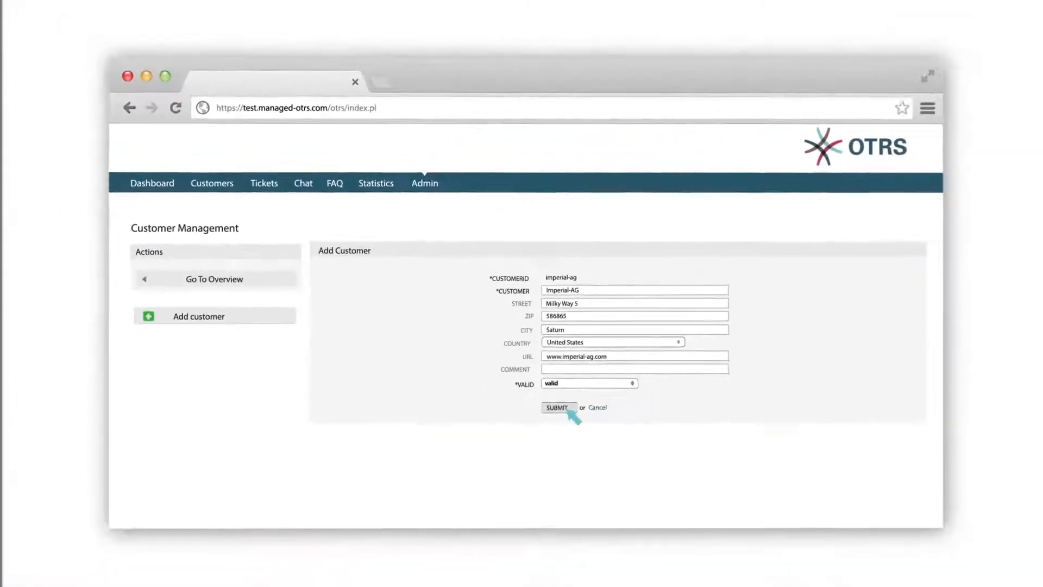
click(558, 408)
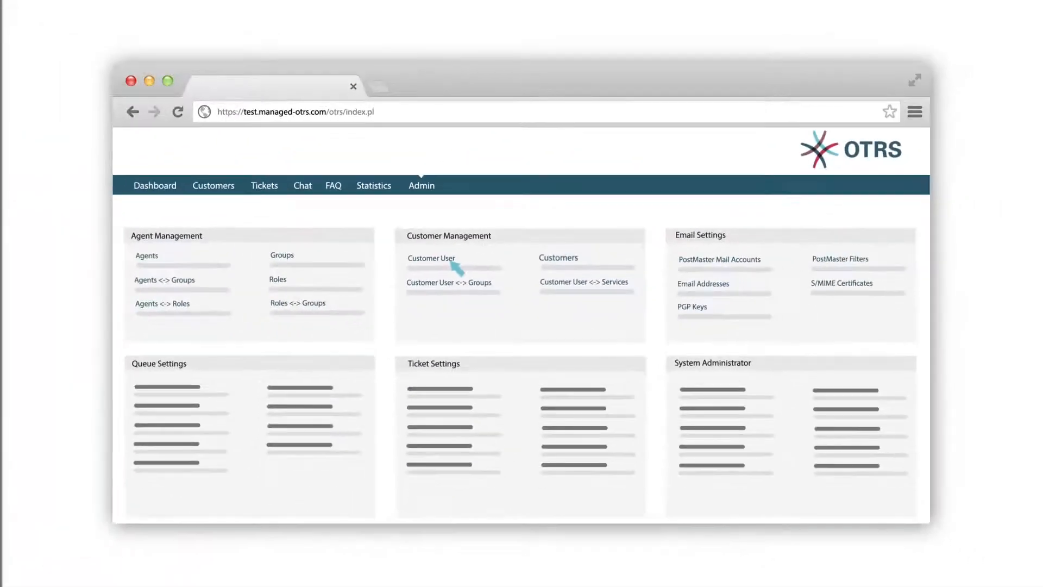
Step: Start adding a new customer user in Customer User Management
click(430, 258)
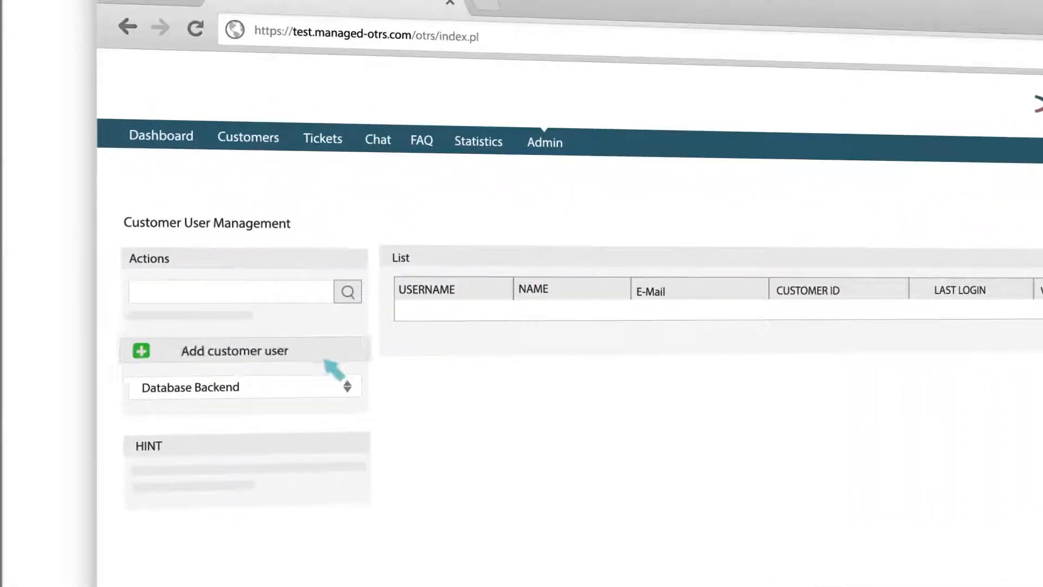
click(234, 351)
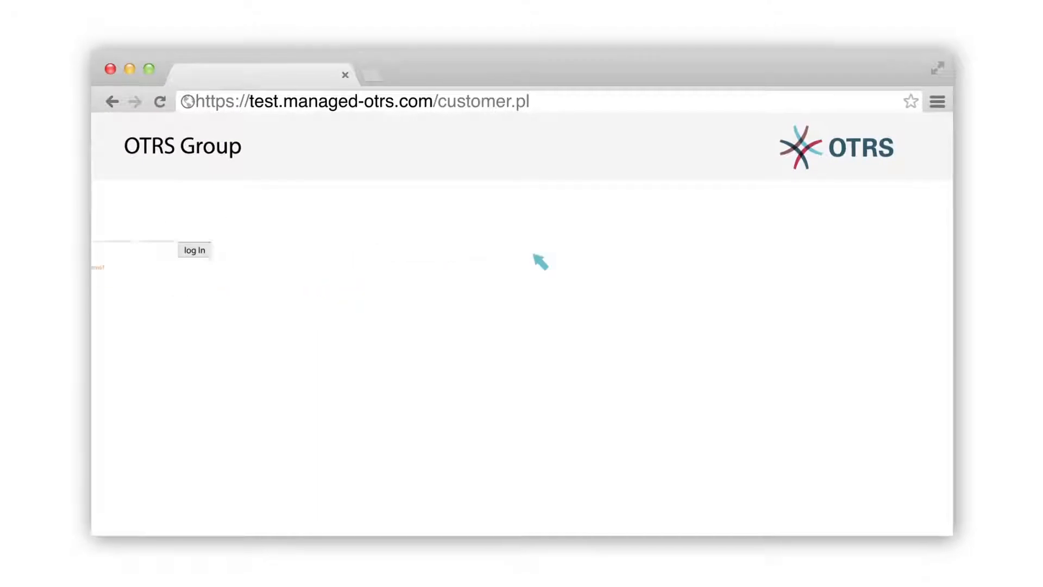
Step: Log into the customer portal and submit the high-priority ticket 'My mac book does not boot' to IT service Desk 1 Level
click(194, 250)
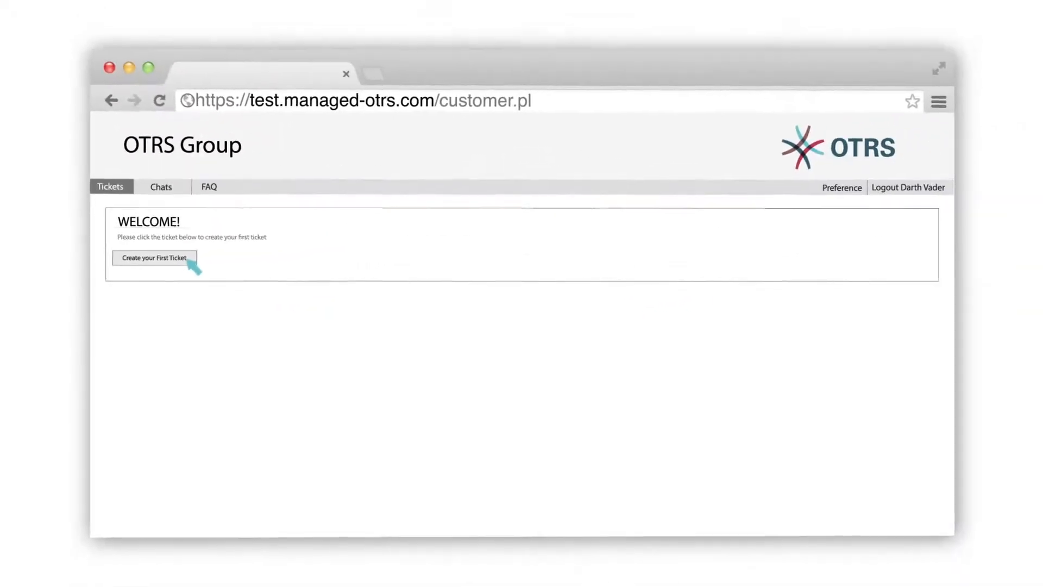
click(154, 257)
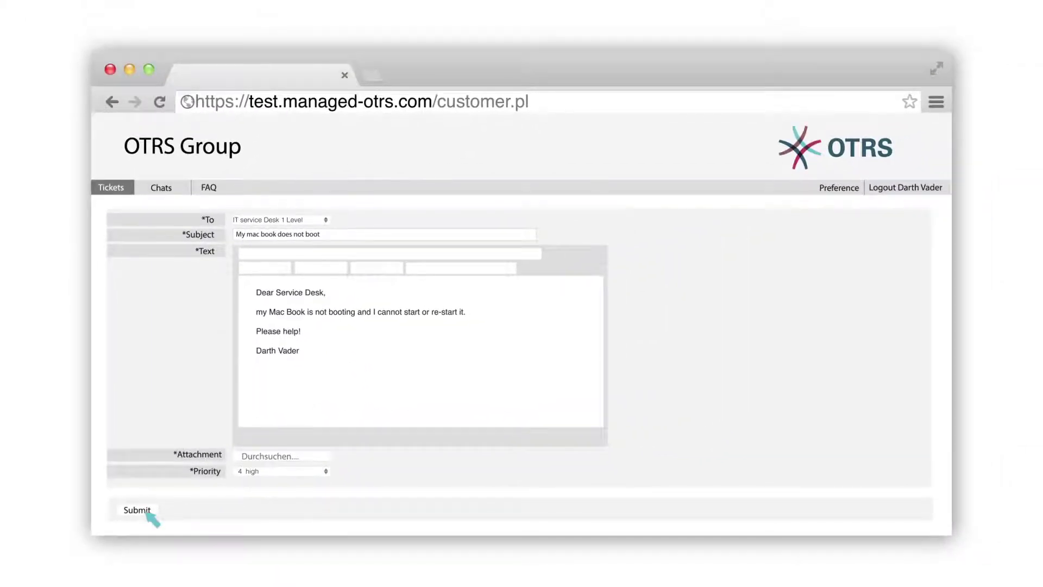
click(137, 510)
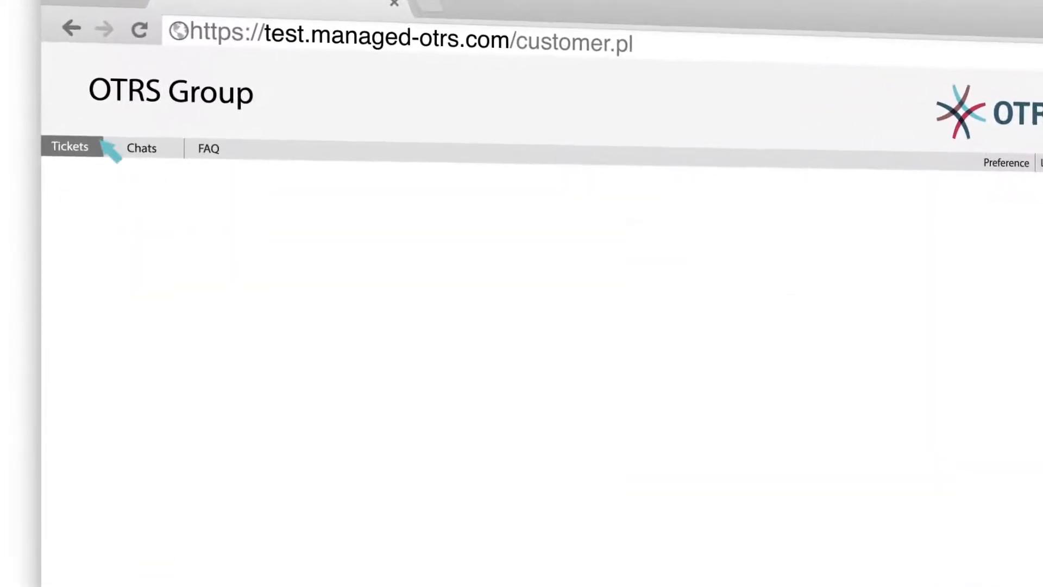
Step: View the customer's ticket list with the Mac Book ticket and start a new chat
click(69, 147)
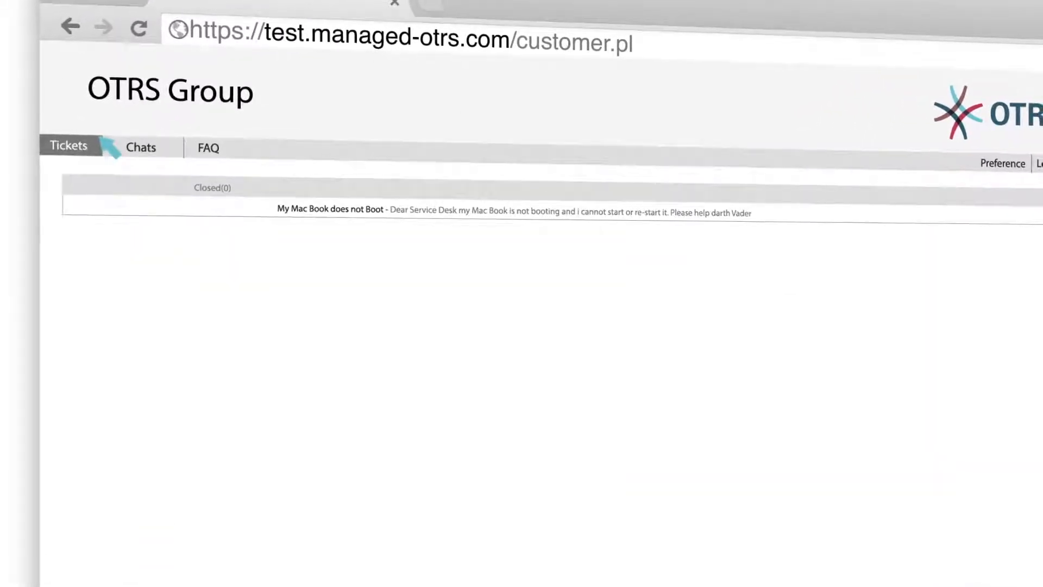
click(140, 147)
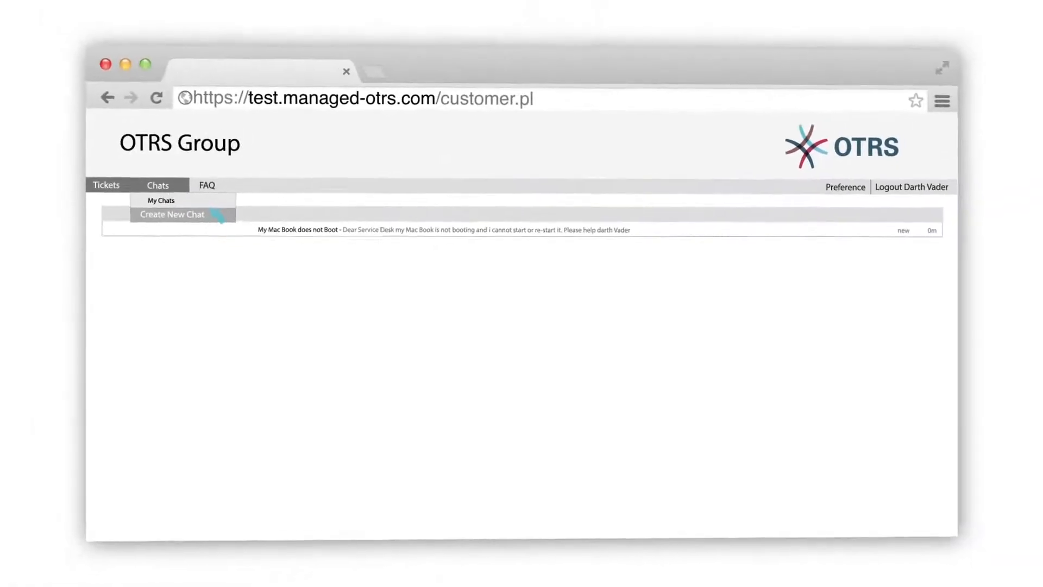
click(207, 185)
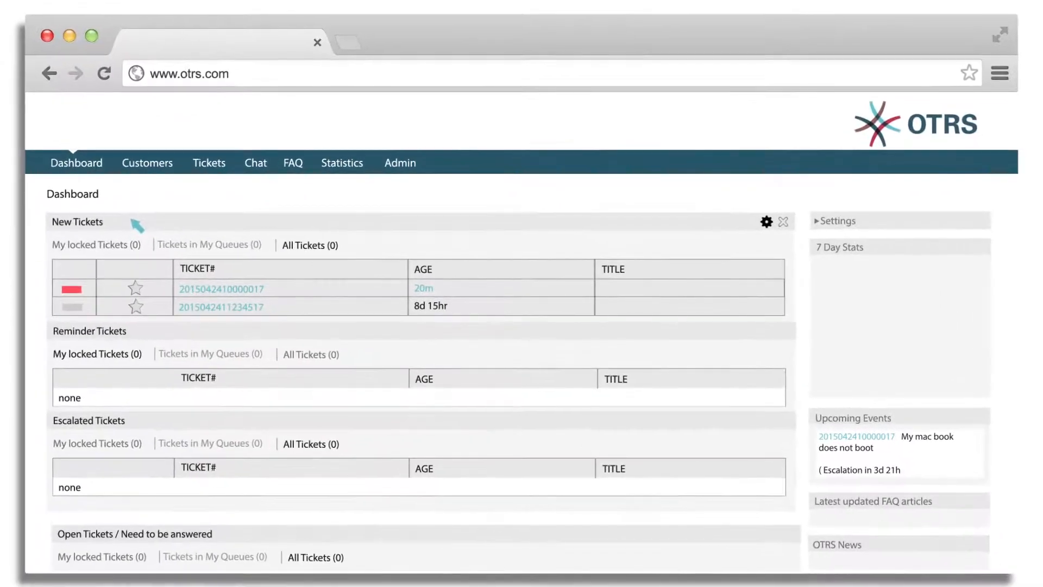
click(766, 221)
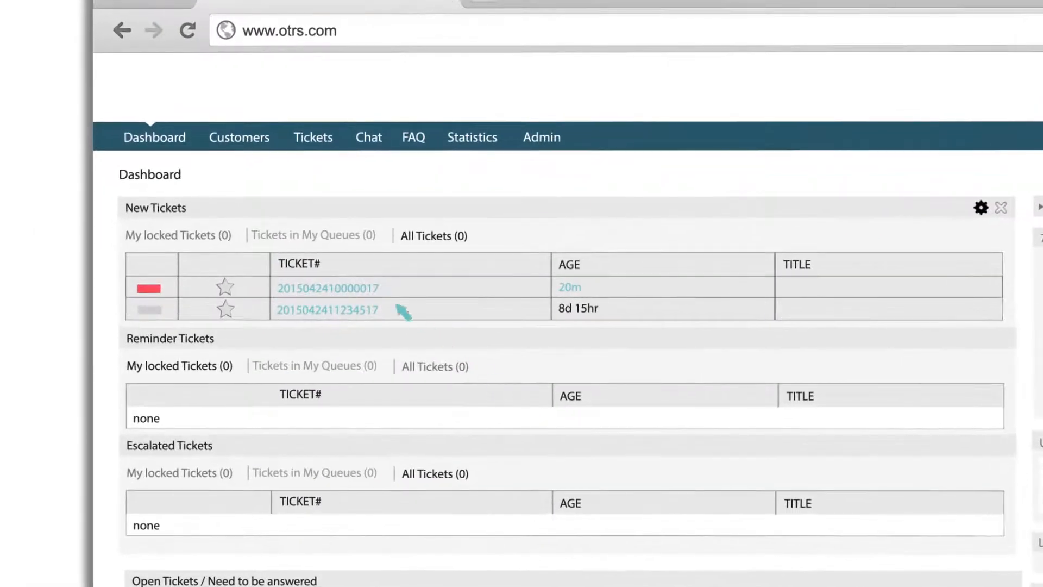
click(327, 288)
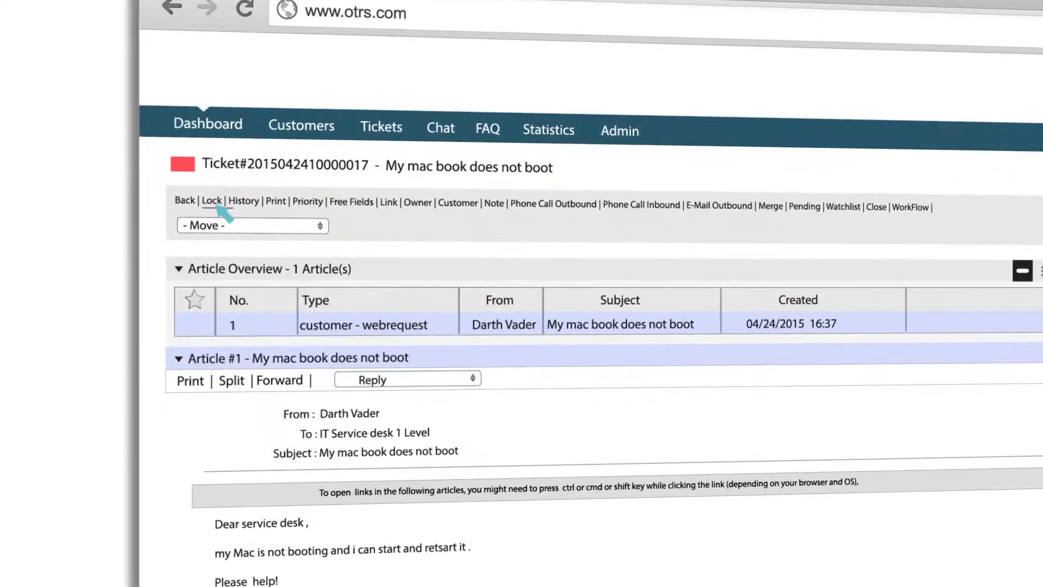
mouse_move(211, 201)
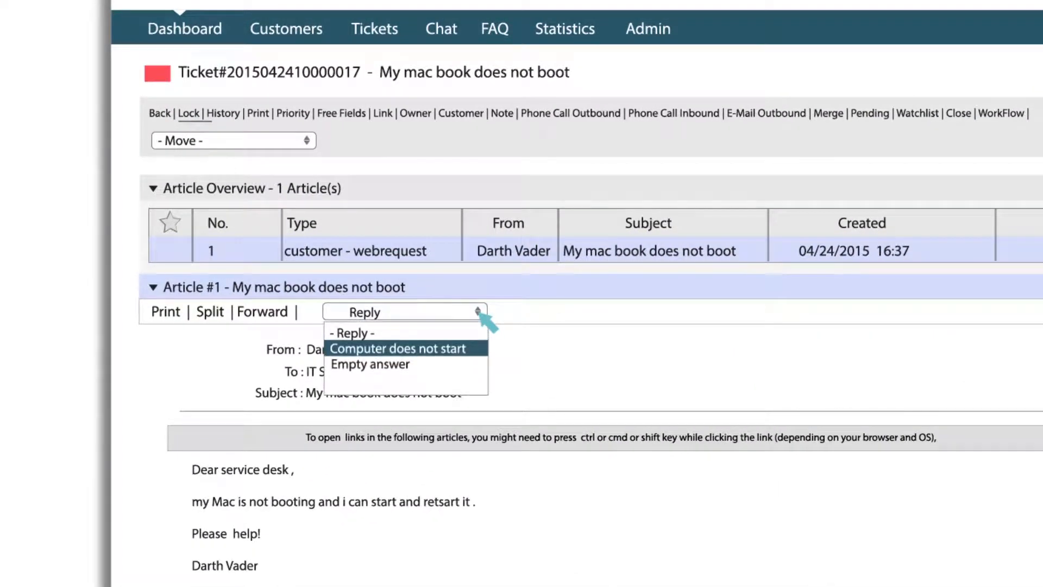
Step: Draft a reply from the 'Computer does not start' answer with power and sleep-mode checks
click(397, 348)
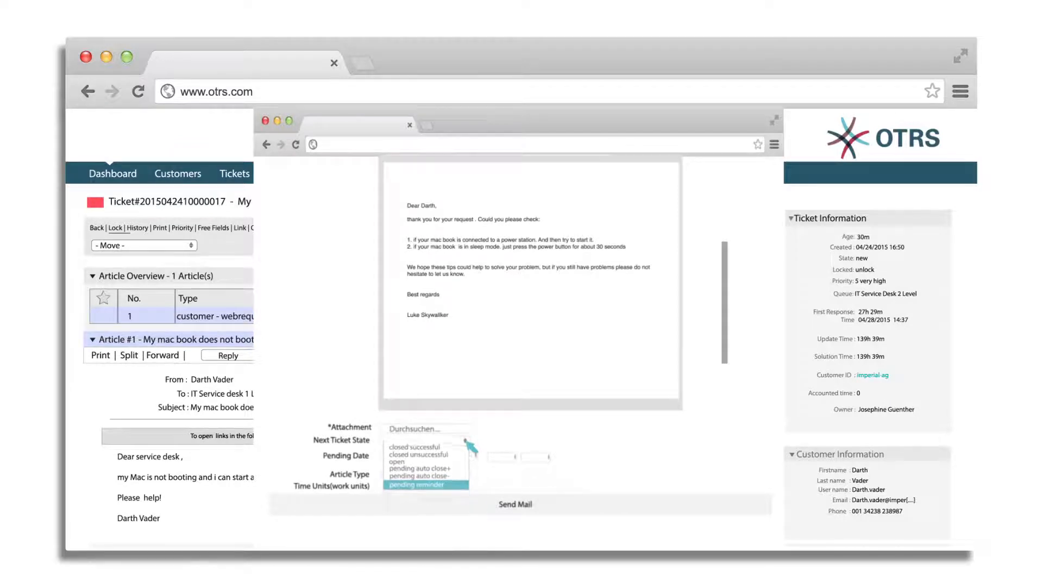
Step: Send the reply with next state pending reminder and a pending date set
click(426, 484)
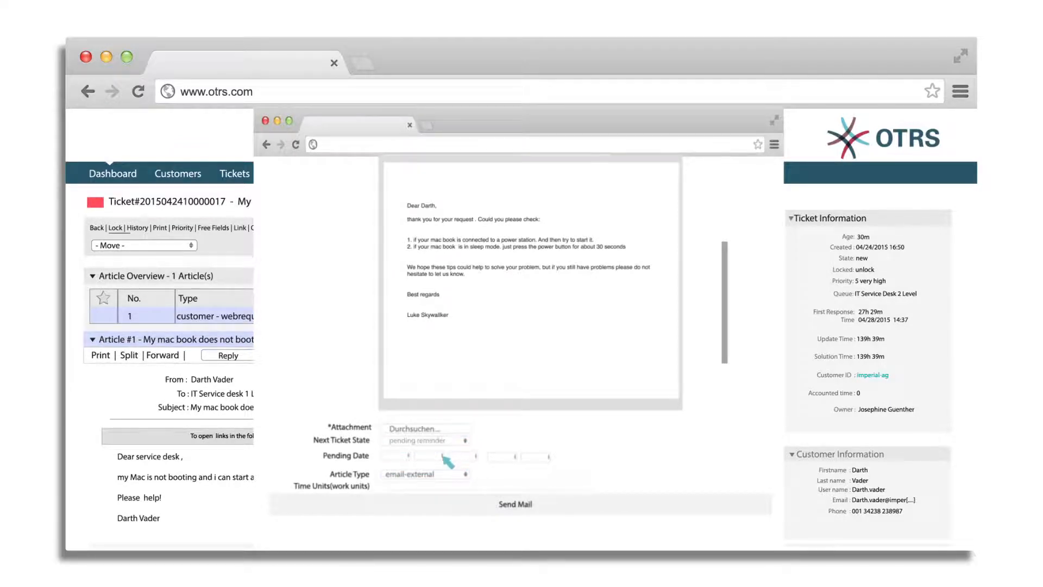
click(444, 456)
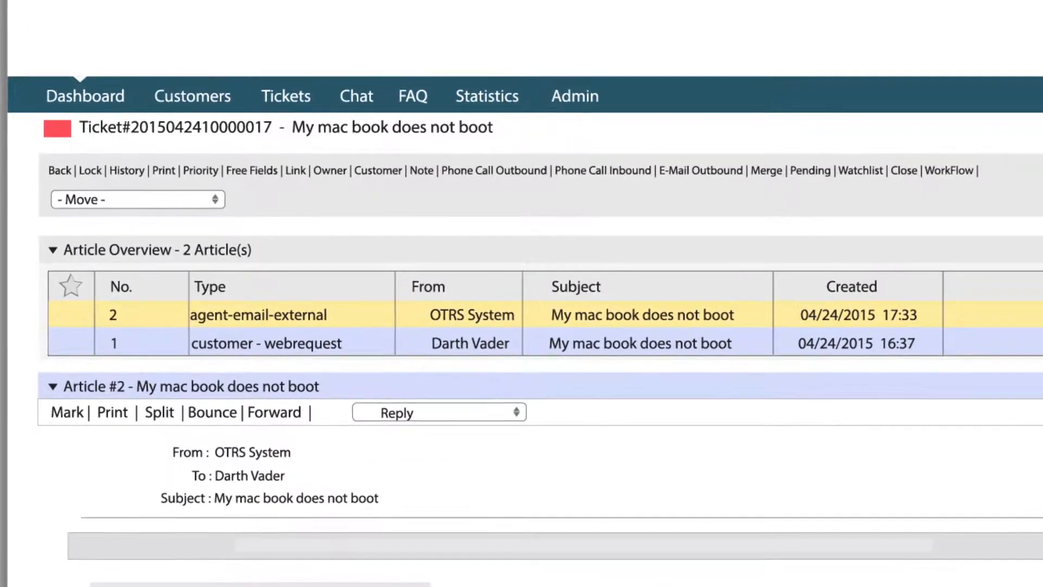
Step: Scroll the ticket view to see the customer's new reply as article 3
scroll(right, 3)
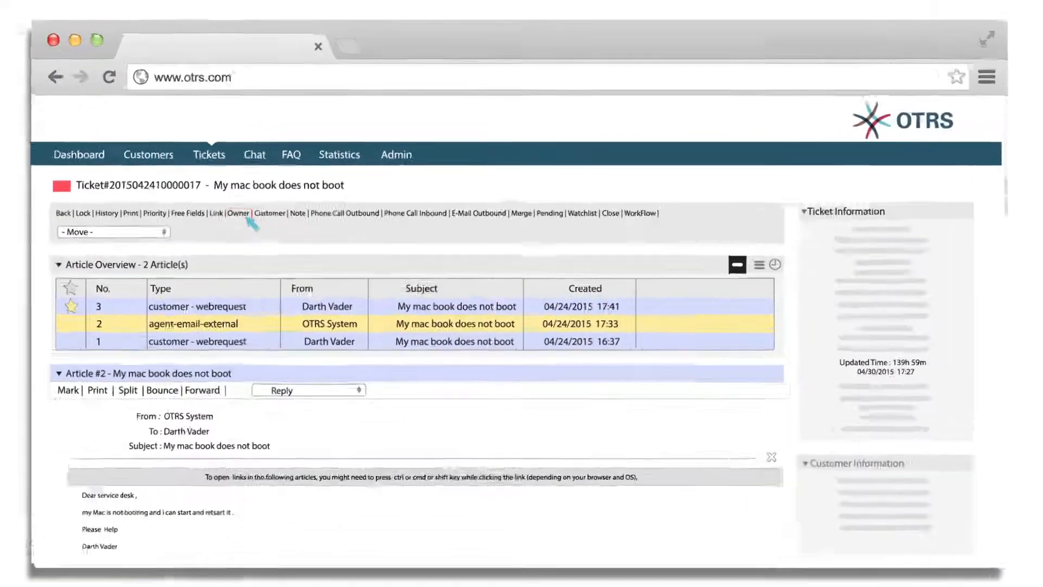
Step: Reassign the ticket to another agent with an internal 'Owner Update!' note and begin closing it
click(238, 213)
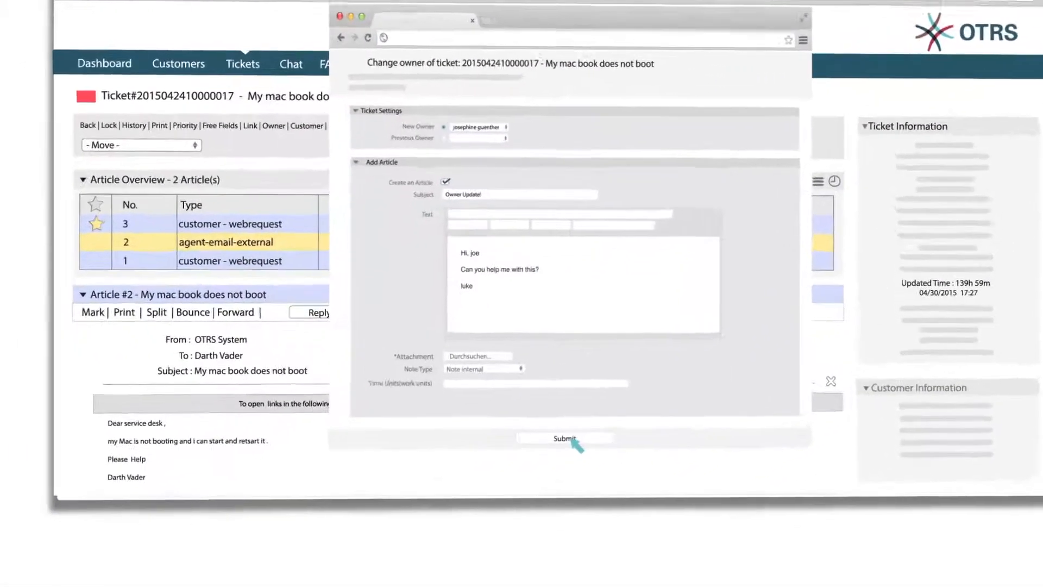
click(563, 438)
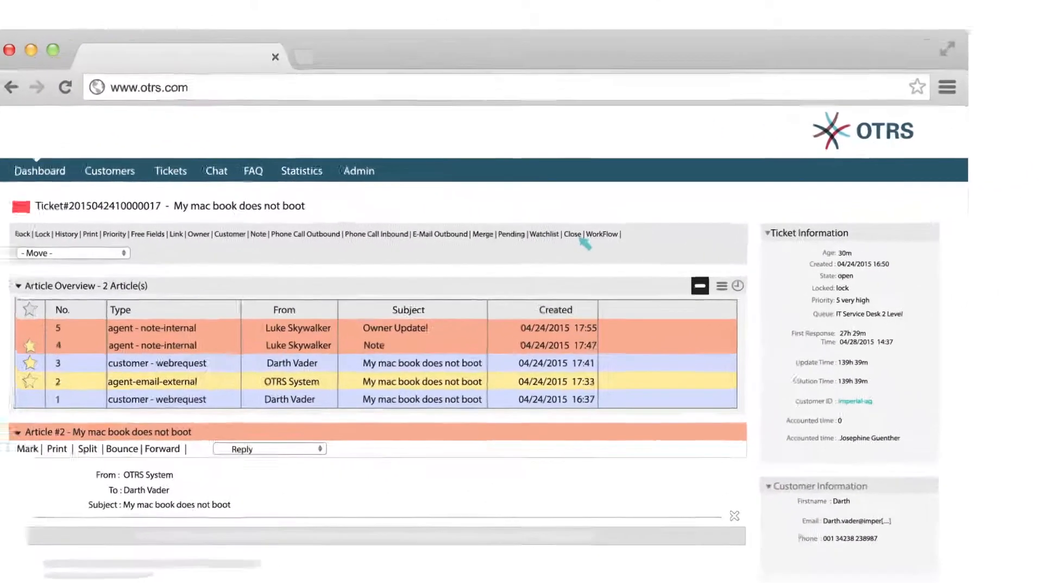
click(572, 234)
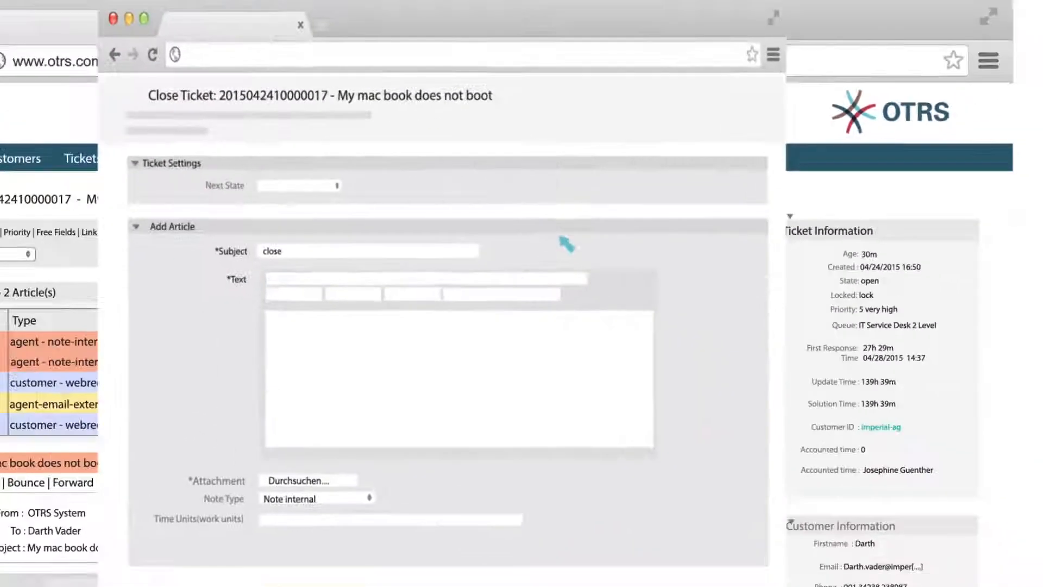